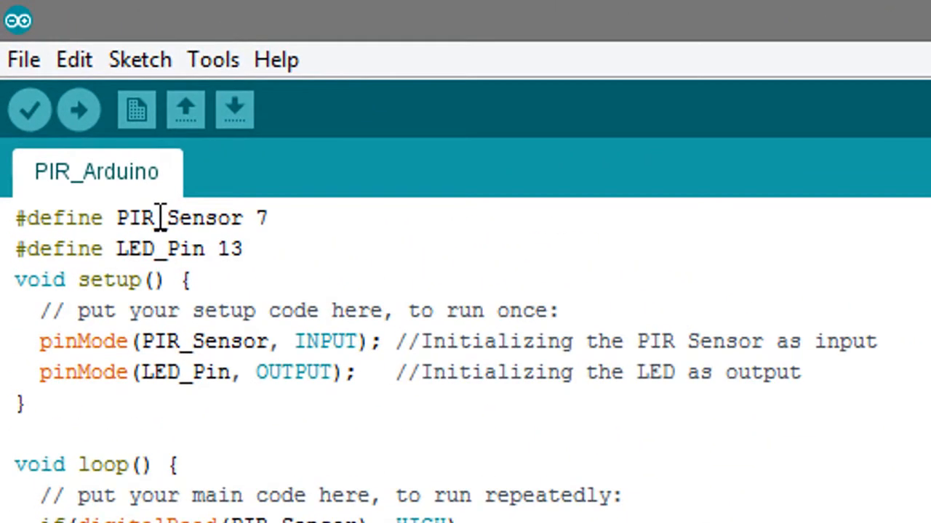
- Review the sketch's PIR_Sensor pin 7, LED_Pin 13, INPUT setup and motion-check logic
double_click(181, 218)
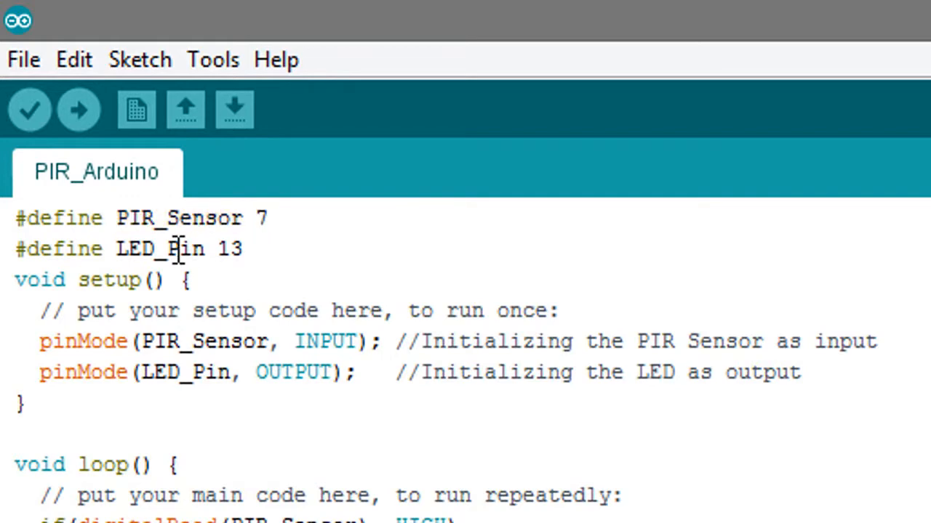
double_click(160, 248)
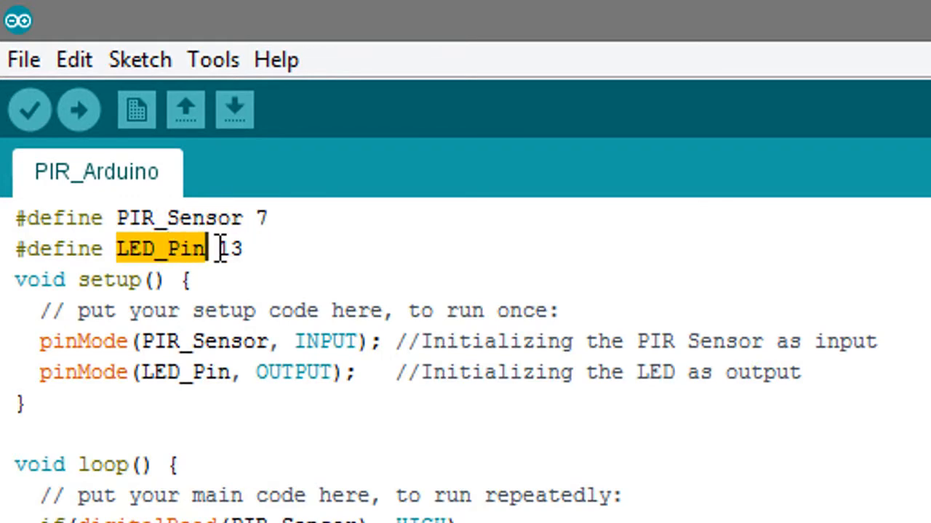
double_click(231, 248)
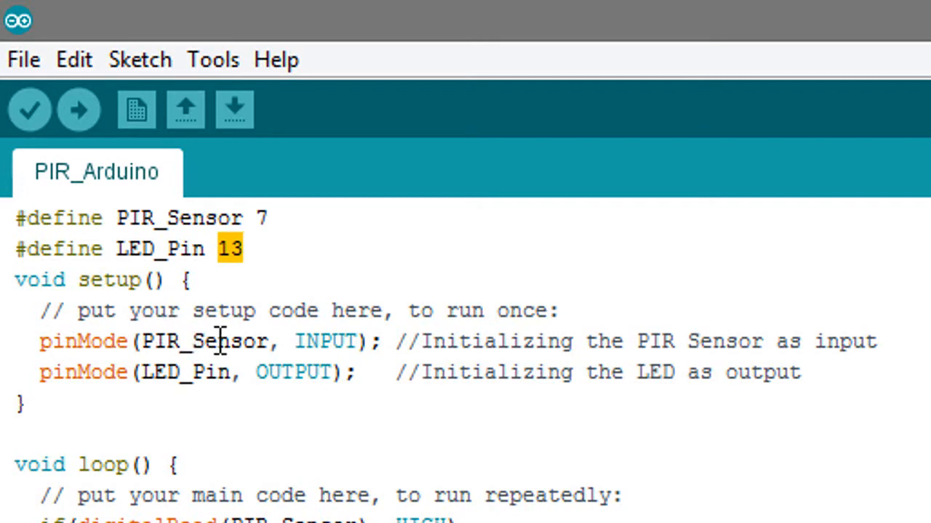
double_click(207, 340)
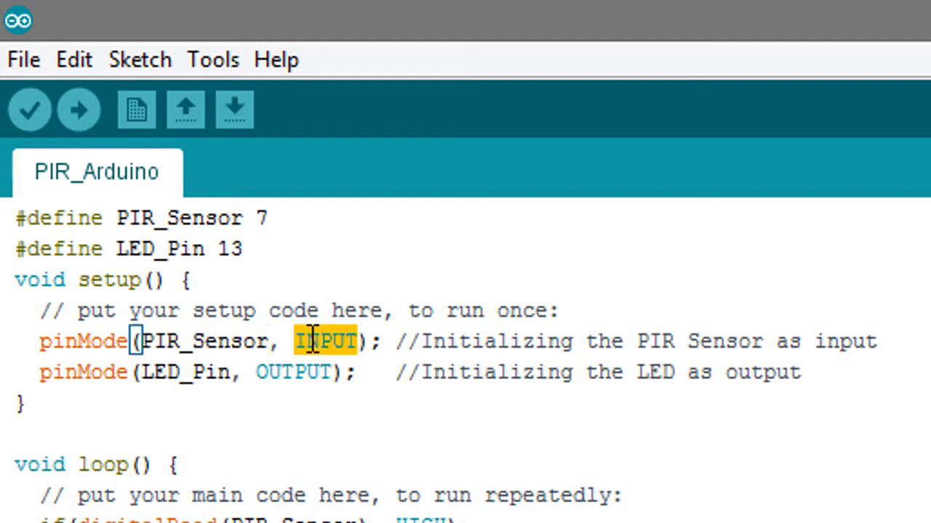
click(174, 372)
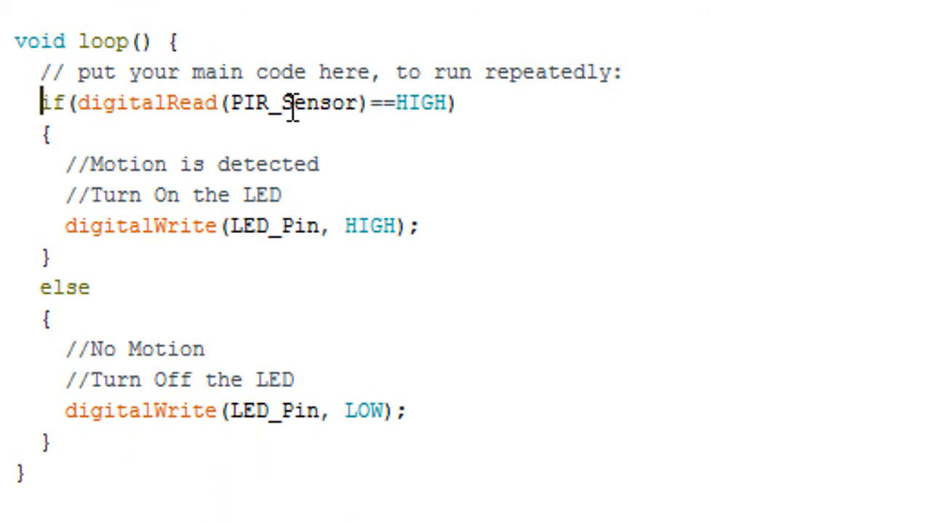
double_click(293, 102)
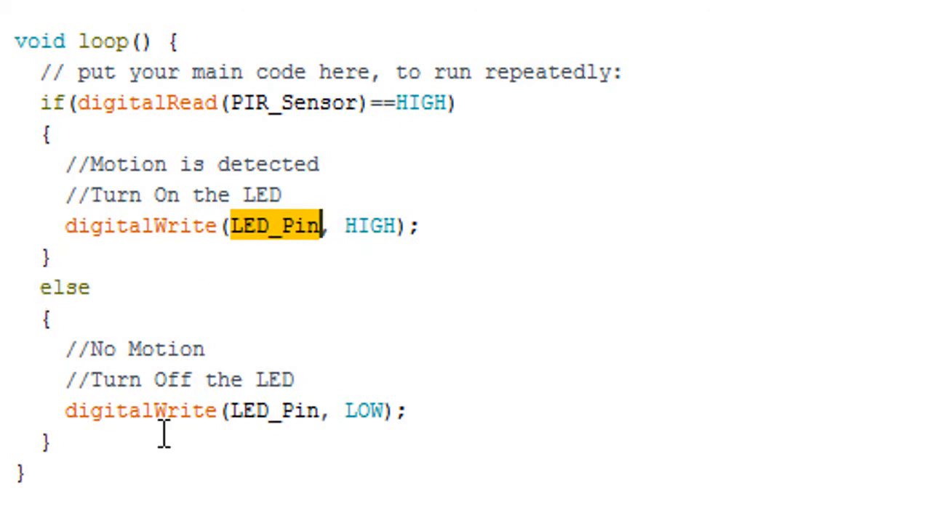
double_click(275, 411)
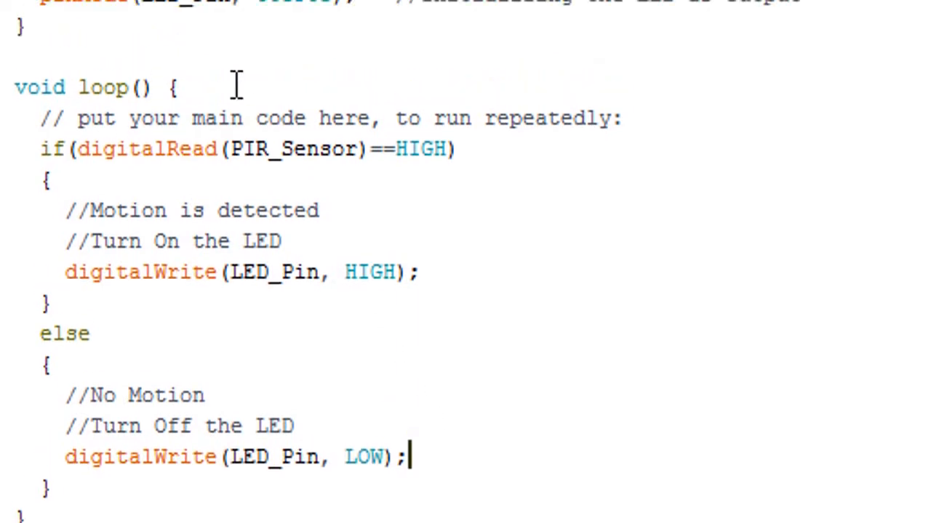
- Confirm board Arduino/Genuino Uno on COM14 and upload the PIR_Arduino sketch
click(213, 60)
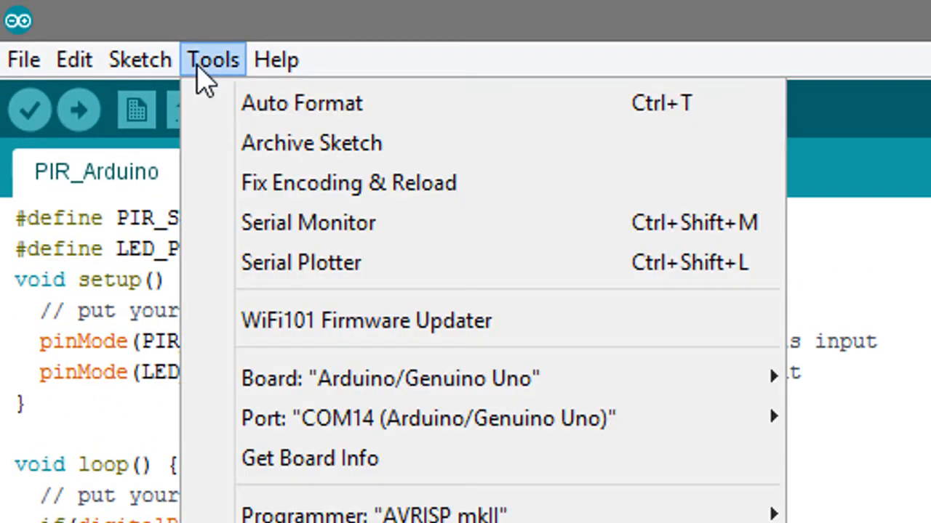
mouse_move(104, 128)
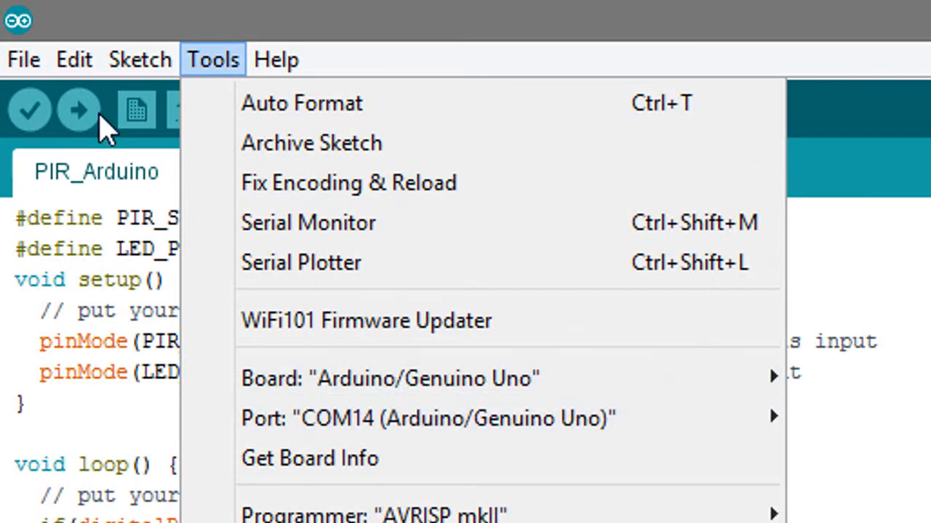
click(79, 109)
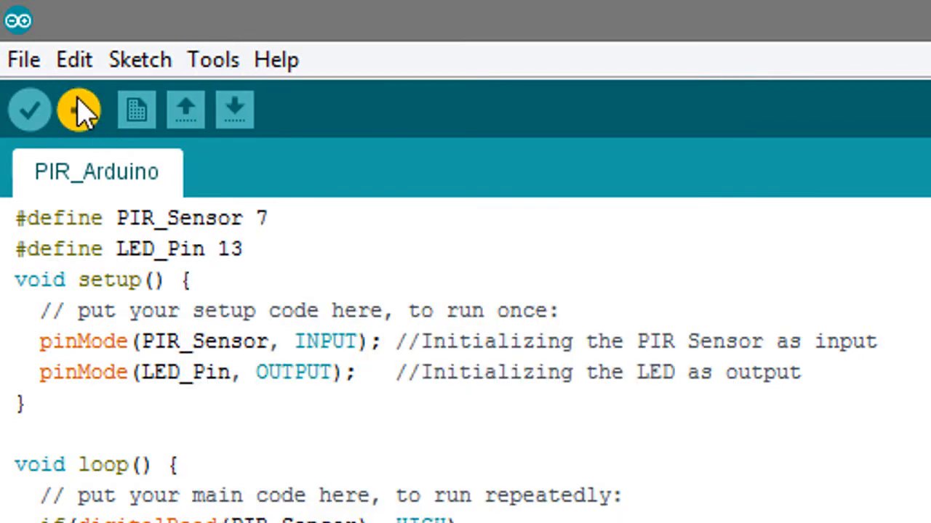
click(79, 109)
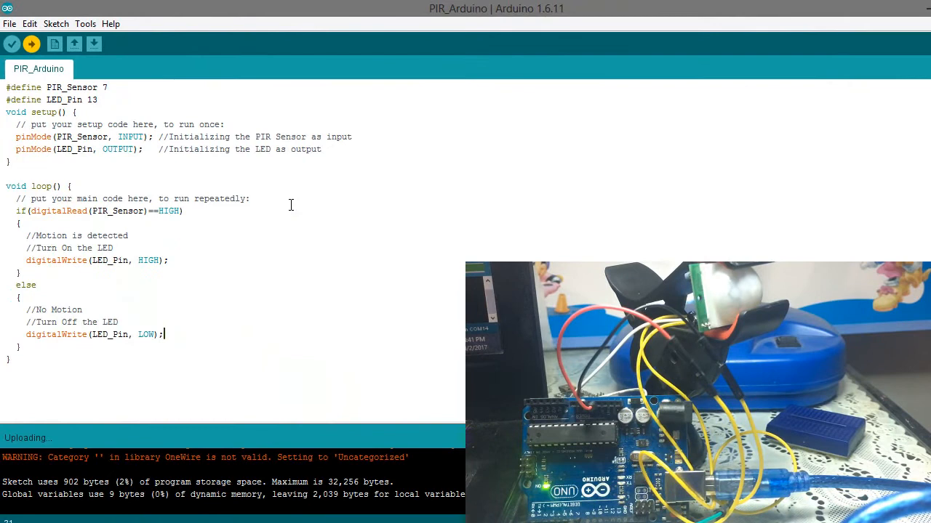